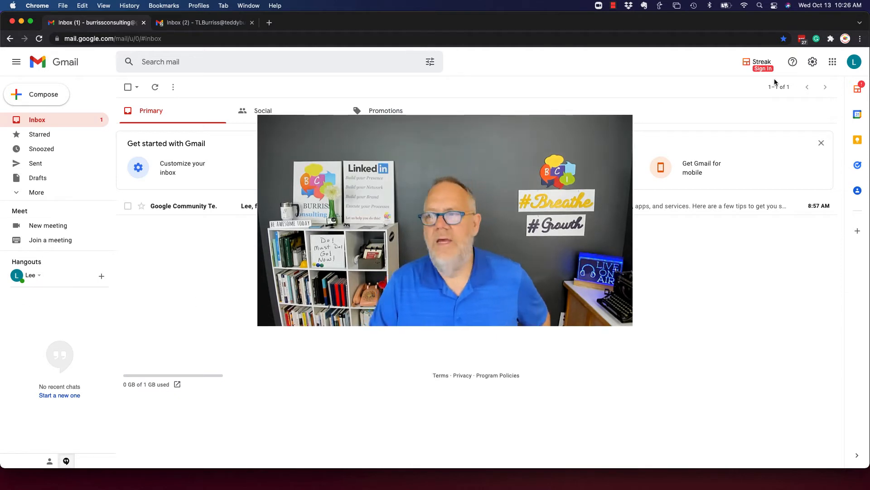
Step: Show the Google apps launcher from the grid icon and scroll to its end at Forms, Travel and More from Google
{"action": "left_click", "coordinate": [832, 62]}
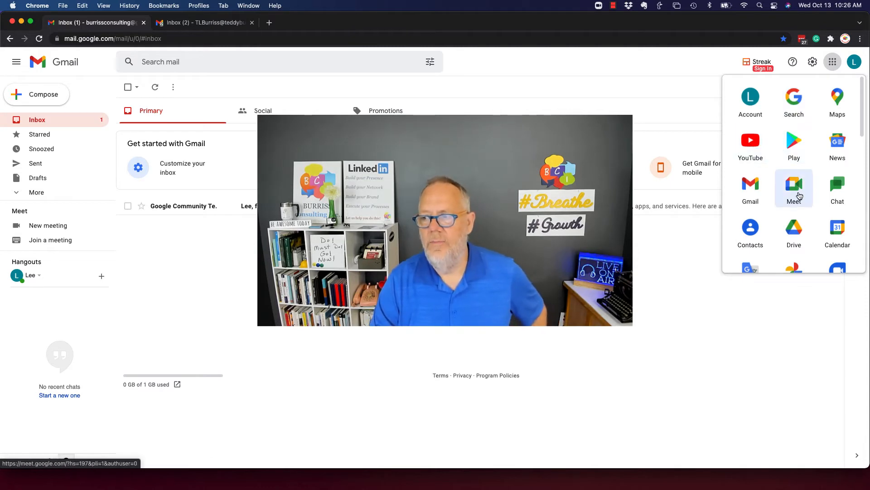
{"action": "scroll", "scroll_direction": "down", "scroll_amount": 3}
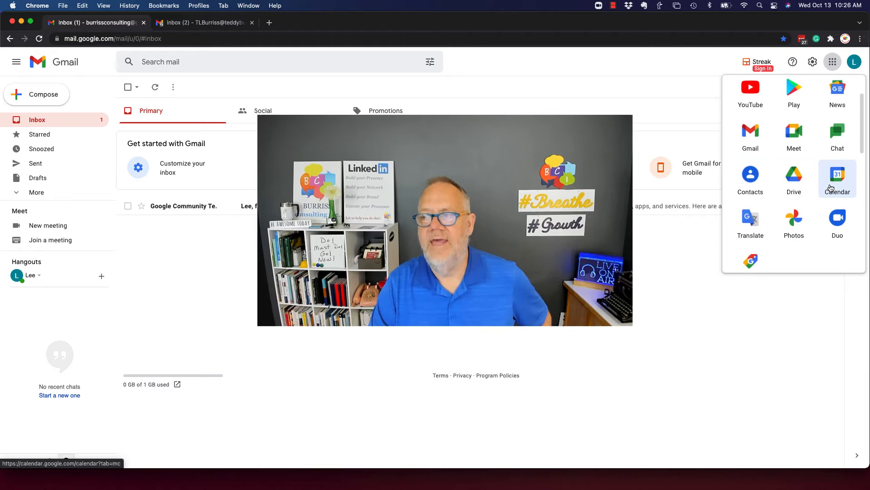
{"action": "scroll", "scroll_direction": "down", "scroll_amount": 3}
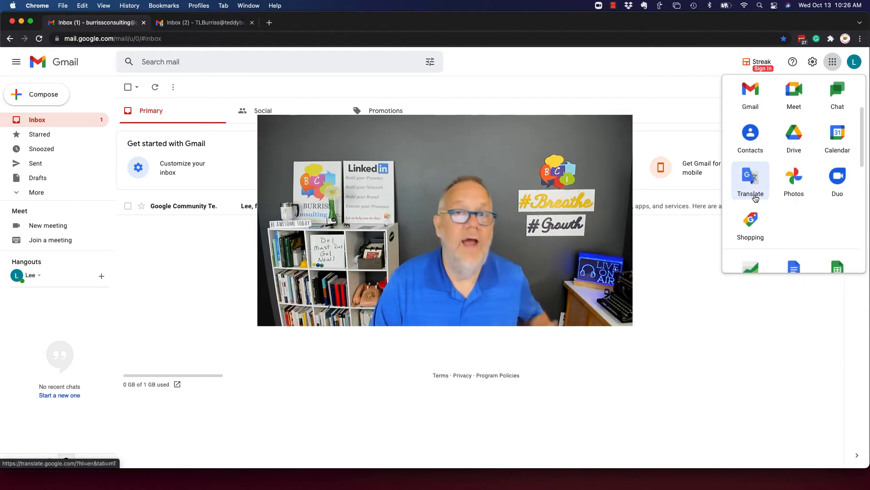
{"action": "scroll", "scroll_direction": "down", "scroll_amount": 3}
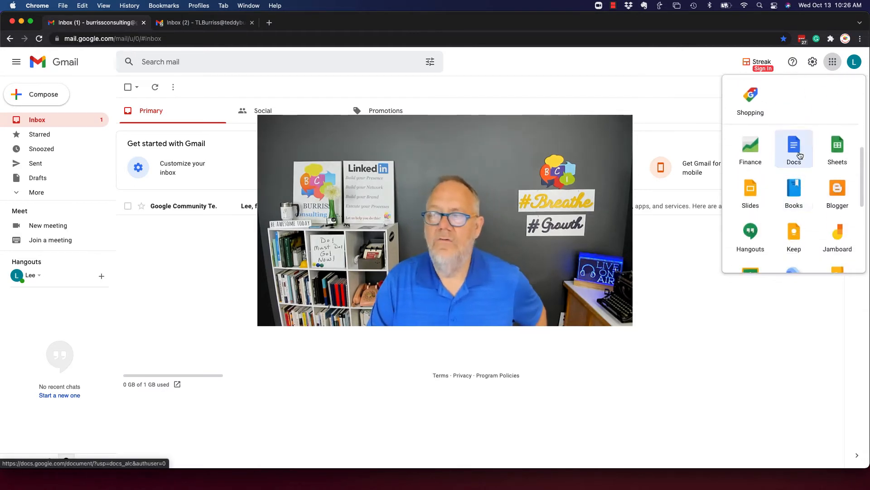
{"action": "mouse_move", "coordinate": [794, 191]}
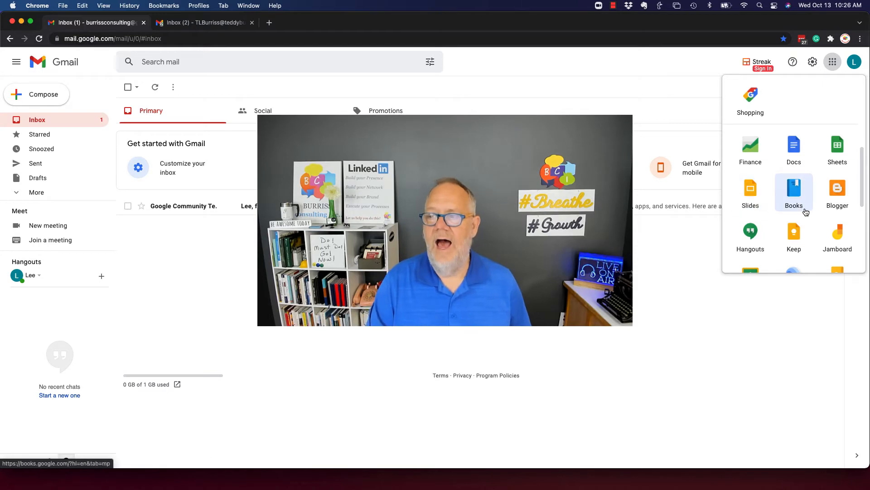
{"action": "scroll", "scroll_direction": "down", "scroll_amount": 3}
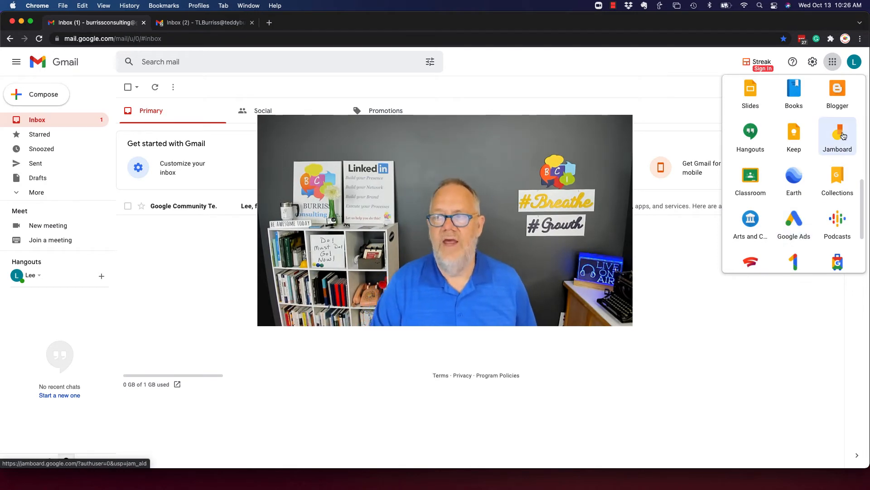
{"action": "scroll", "scroll_direction": "down", "scroll_amount": 3}
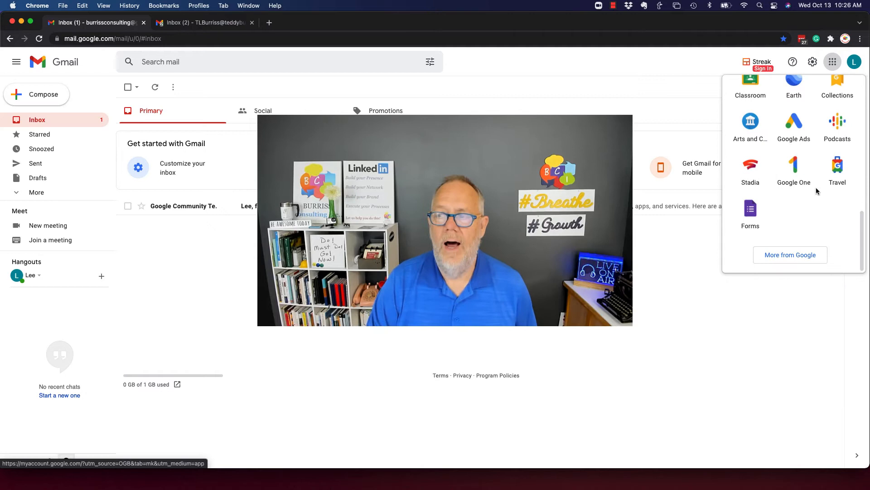